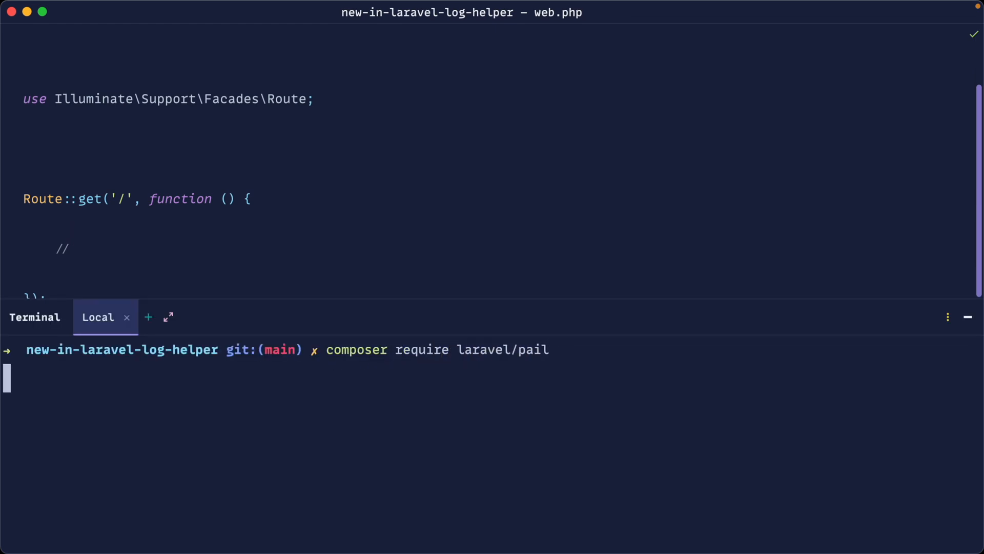
Run composer require laravel/pail in the terminal and let it install
key(Return)
text(php artisan pail)
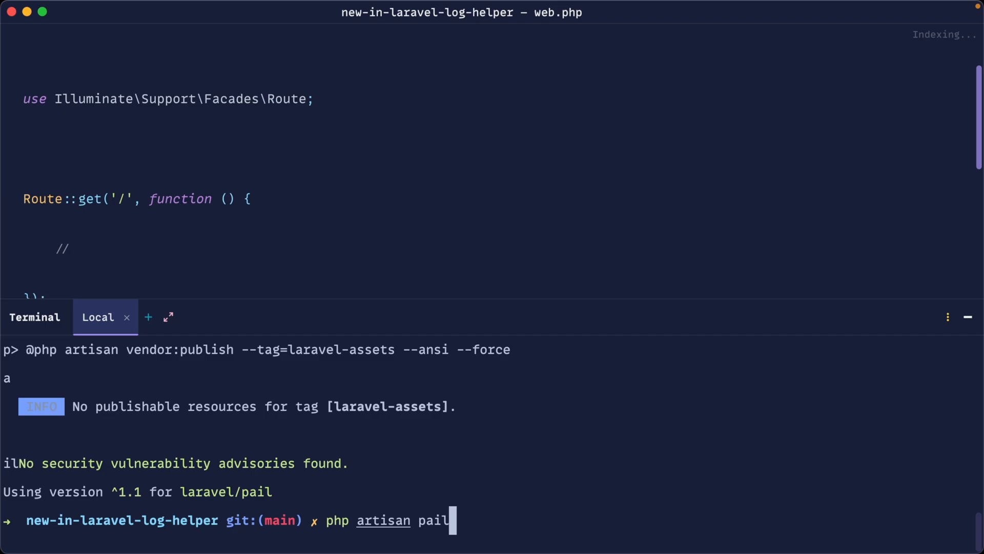
Start php artisan pail and add \Log::info('Logged') to the home route so 'Logged' appears in the tail
key(Return)
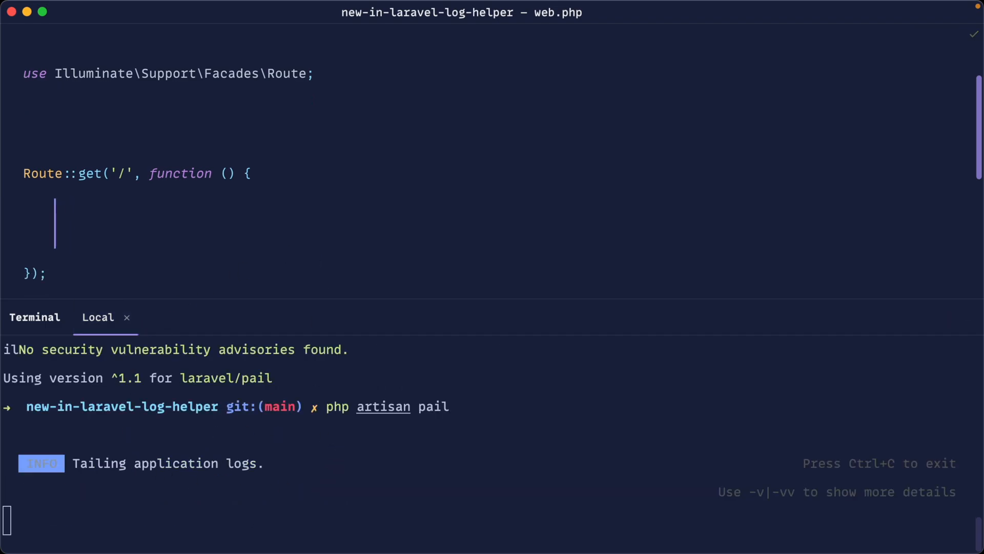
text(\Log::)
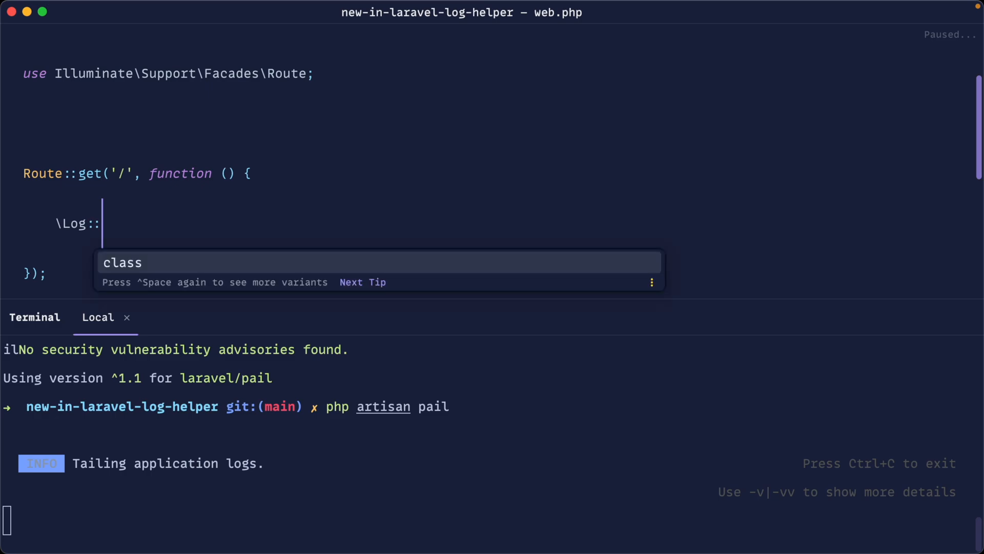
text(info('');)
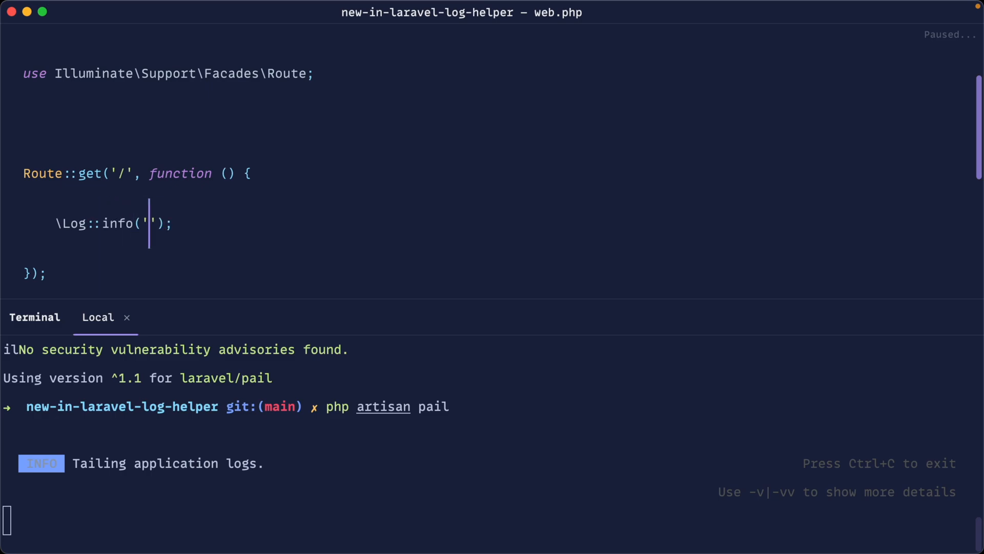
text(Logged)
text(larave)
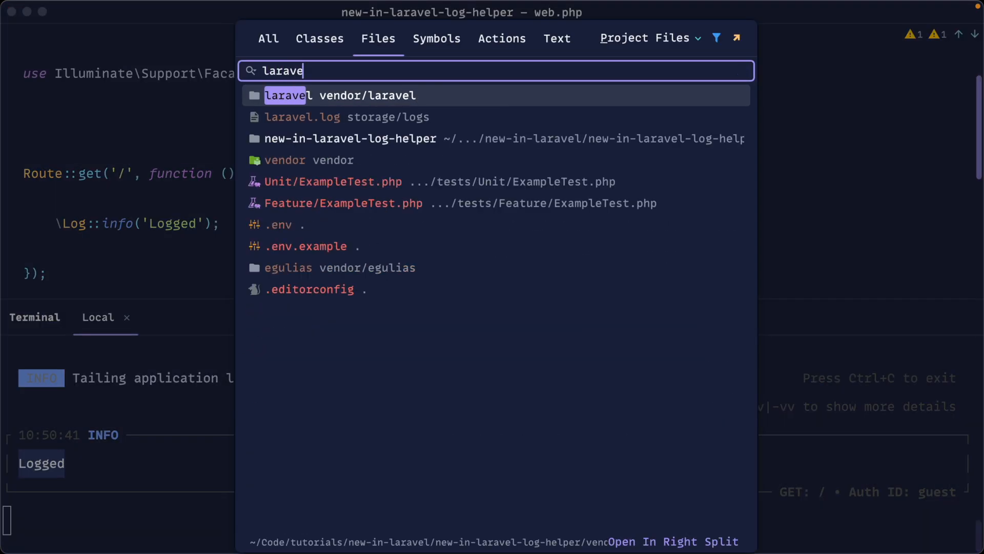
key(Escape)
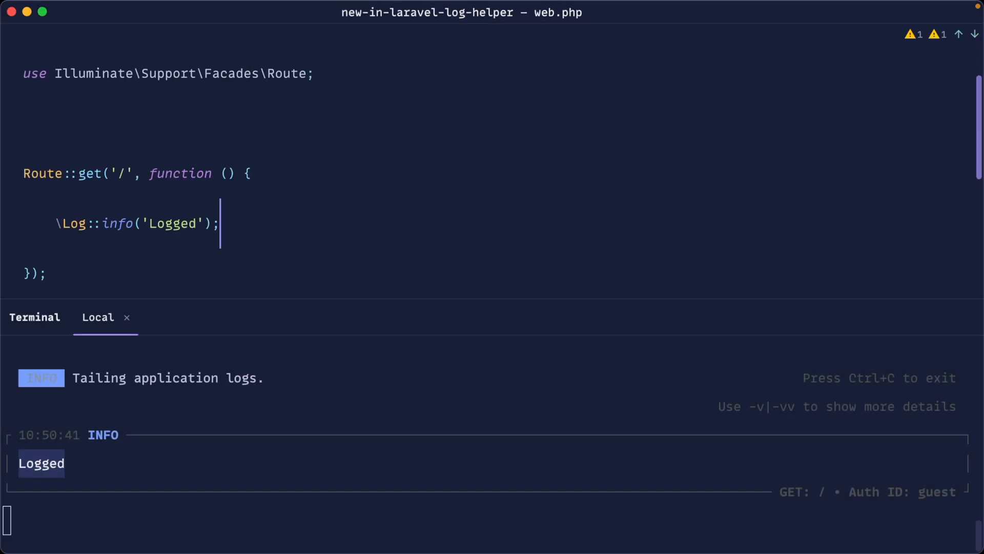
text(log();)
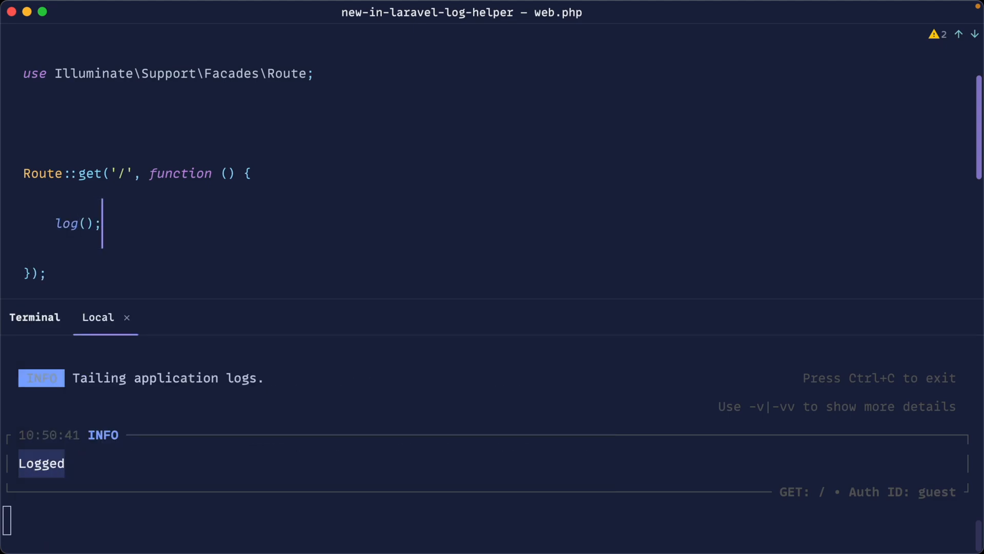
Call log(); in the route, importing it via use function Illuminate\Log\log without an alias
double_click(66, 223)
text(\Illuminate\Log\)
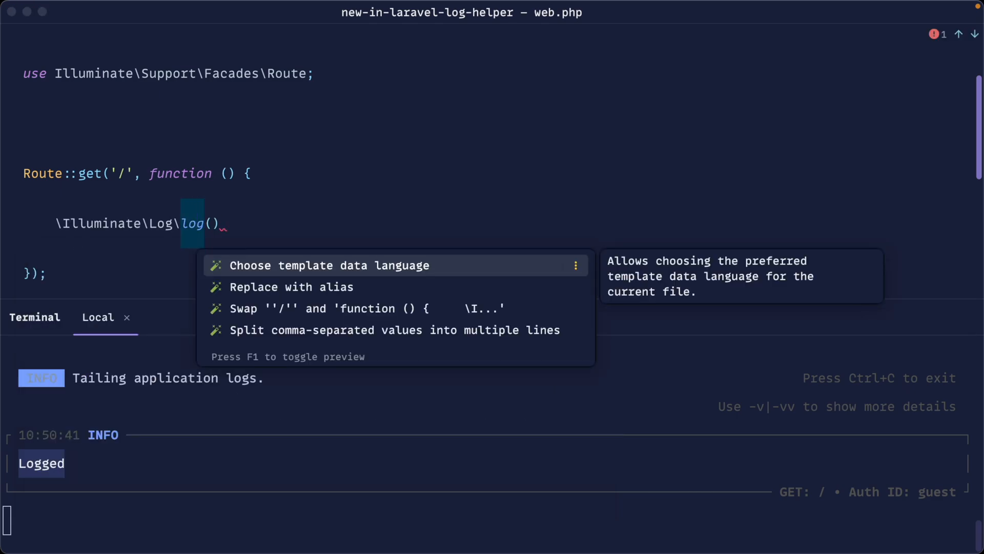
click(290, 287)
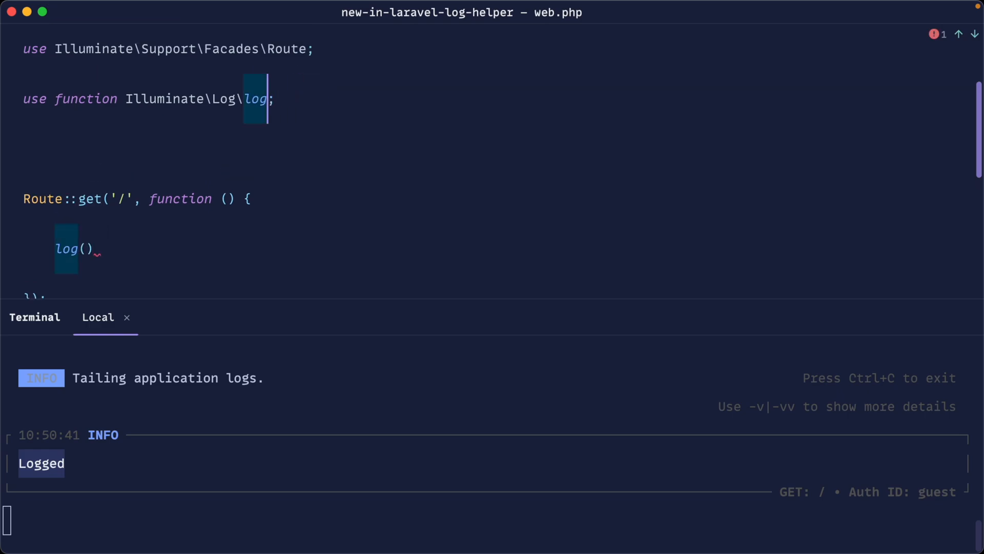
text(as log)
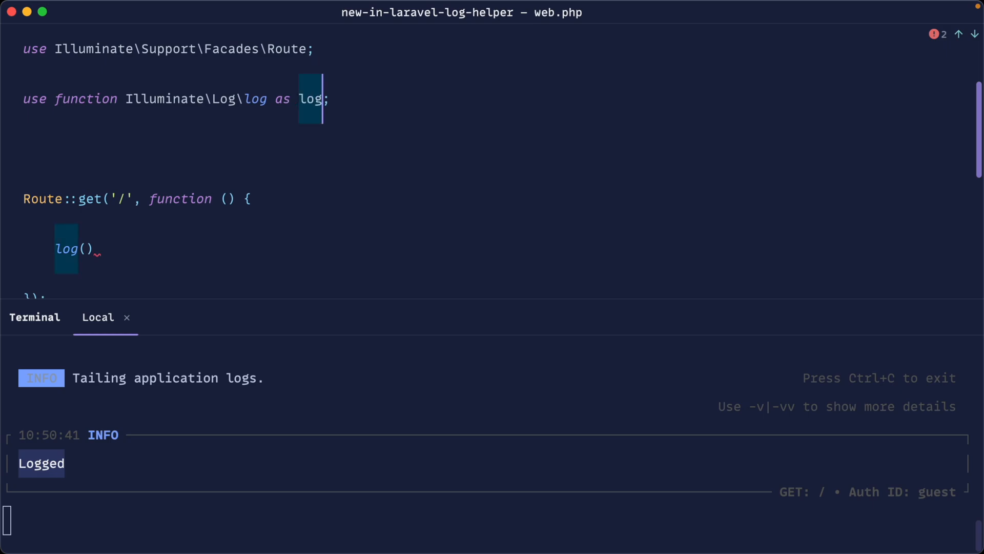
key(Backspace)
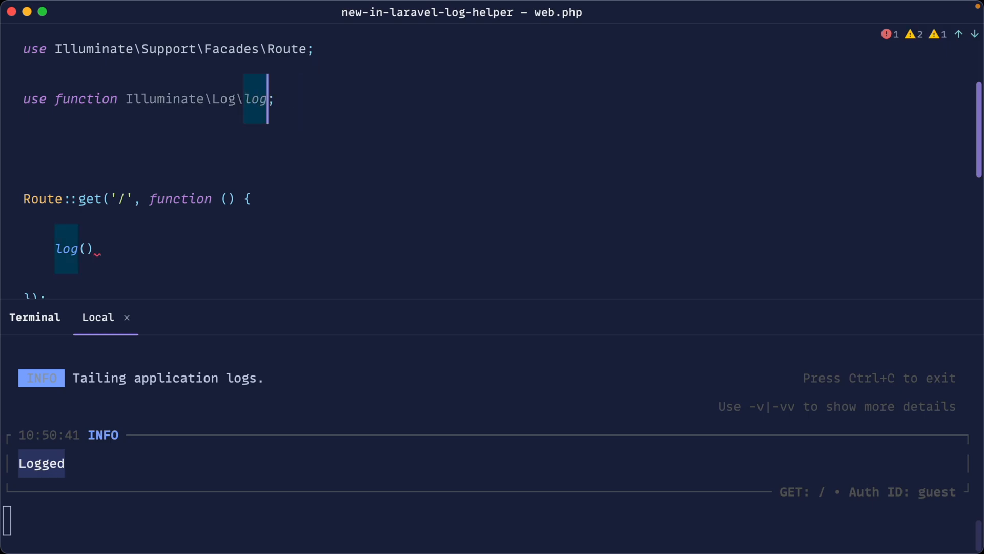
text(;)
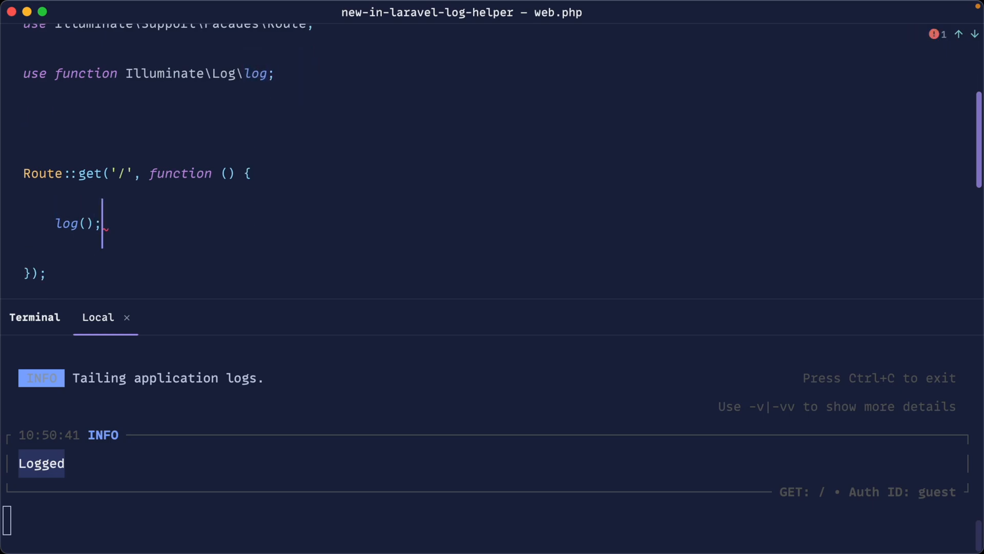
Pass the message 'Logged from log' to log() so it shows as a DEBUG entry in Pail
text(')
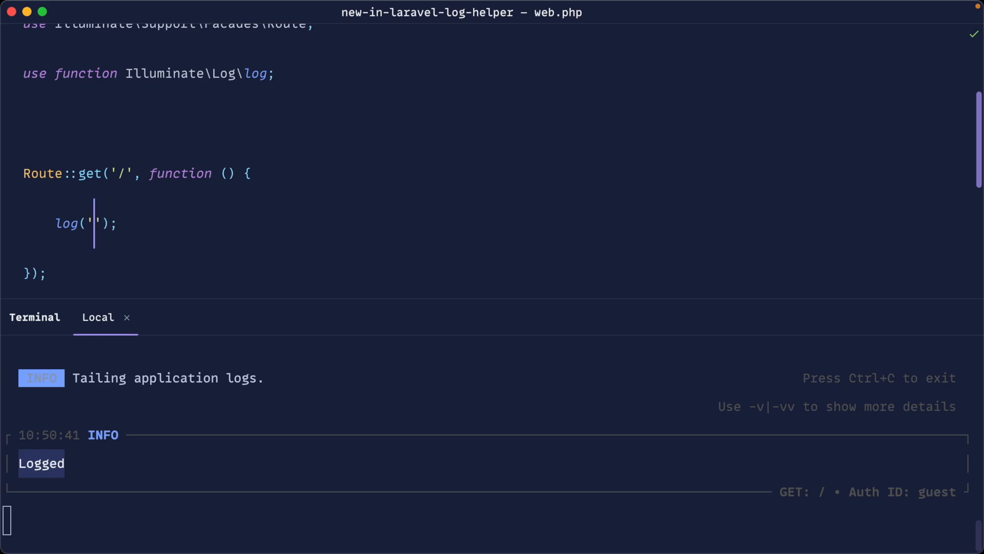
text(Logged from log)
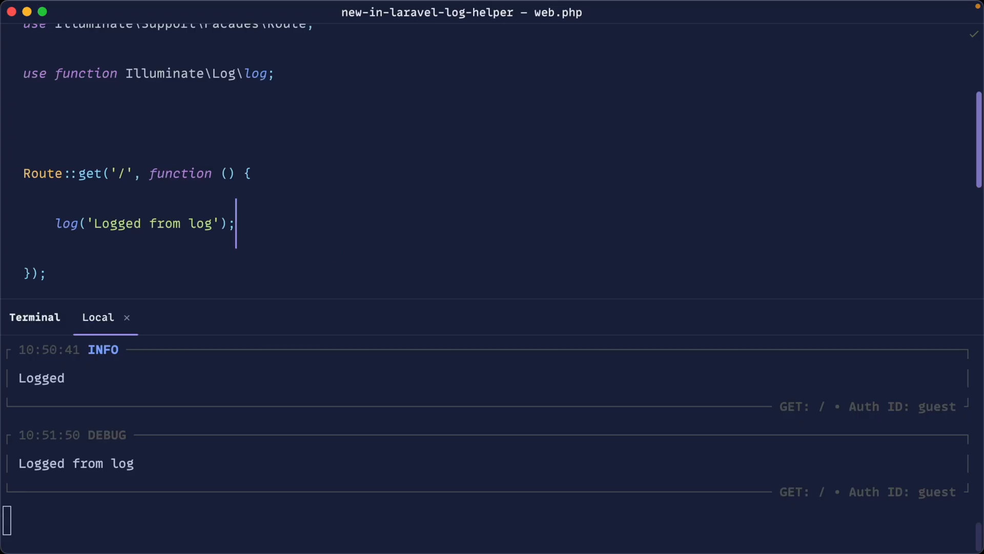
mouse_move(133, 475)
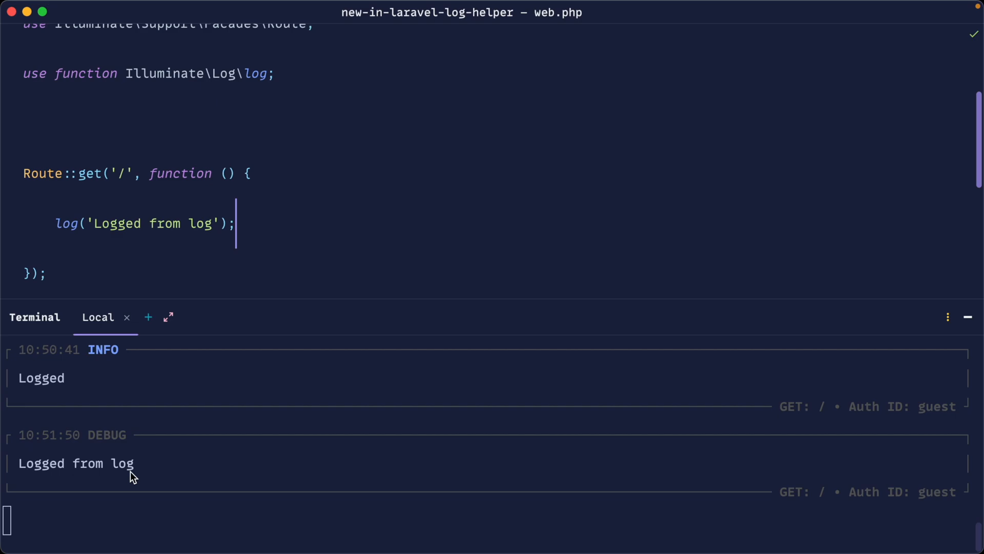
mouse_move(68, 441)
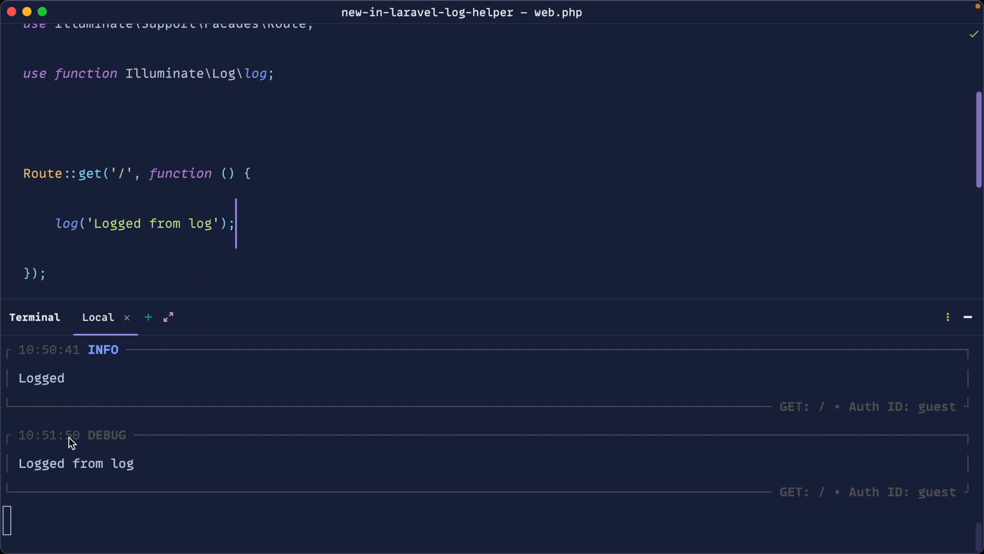
mouse_move(93, 415)
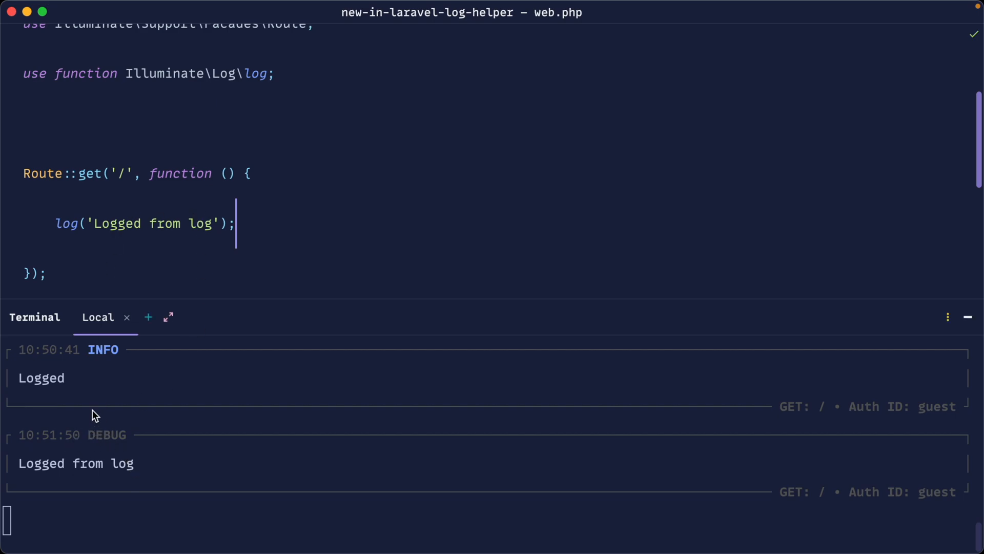
mouse_move(110, 443)
text(, )
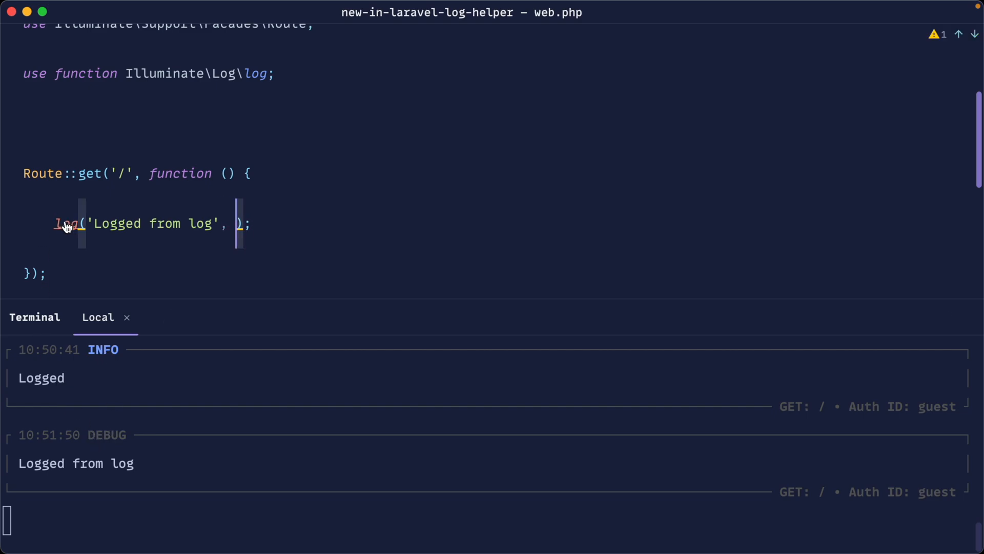
Add User::find(1)->toArray() as log()'s context argument so the user's attributes appear in the entry
click(65, 224)
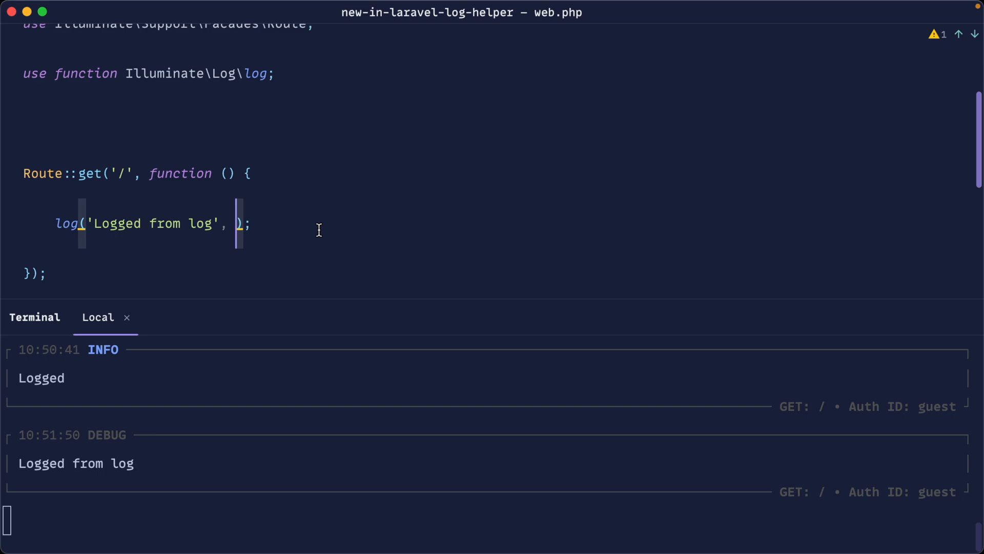
text(User)
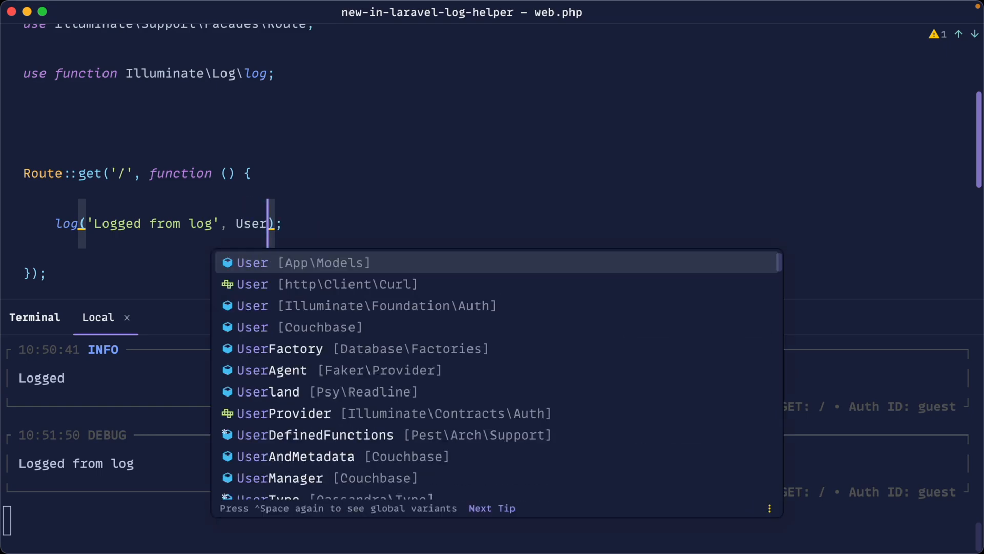
text(::find(1))
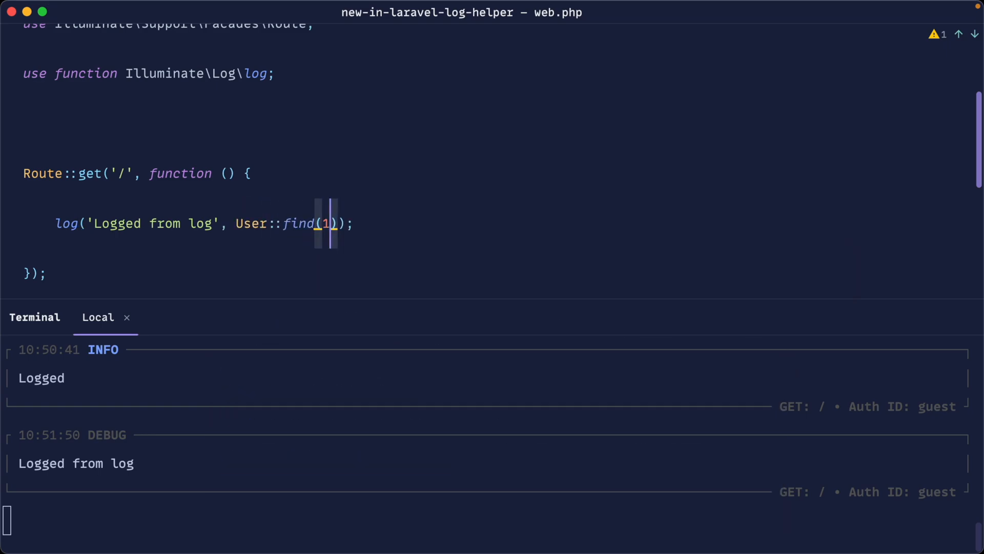
text(->t)
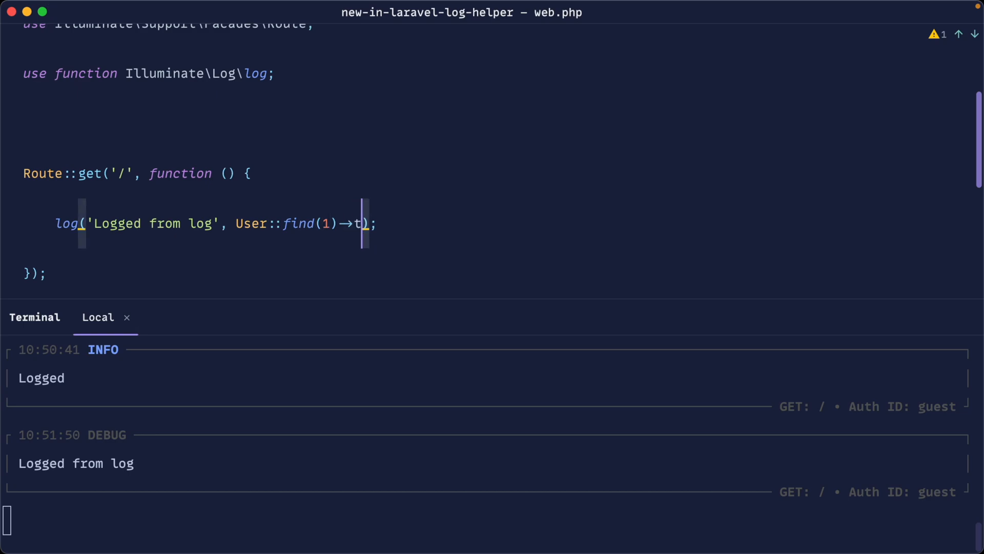
text(oArray())
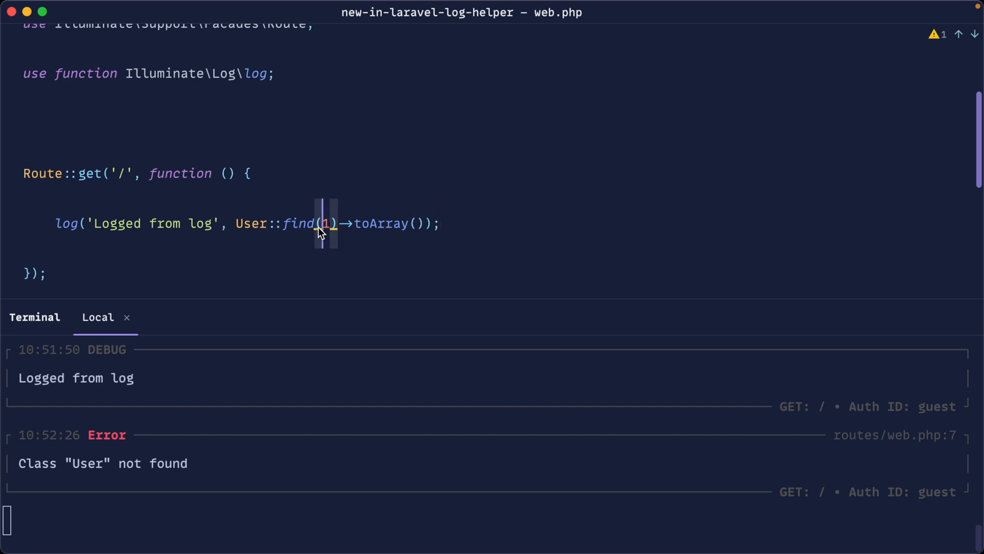
double_click(250, 223)
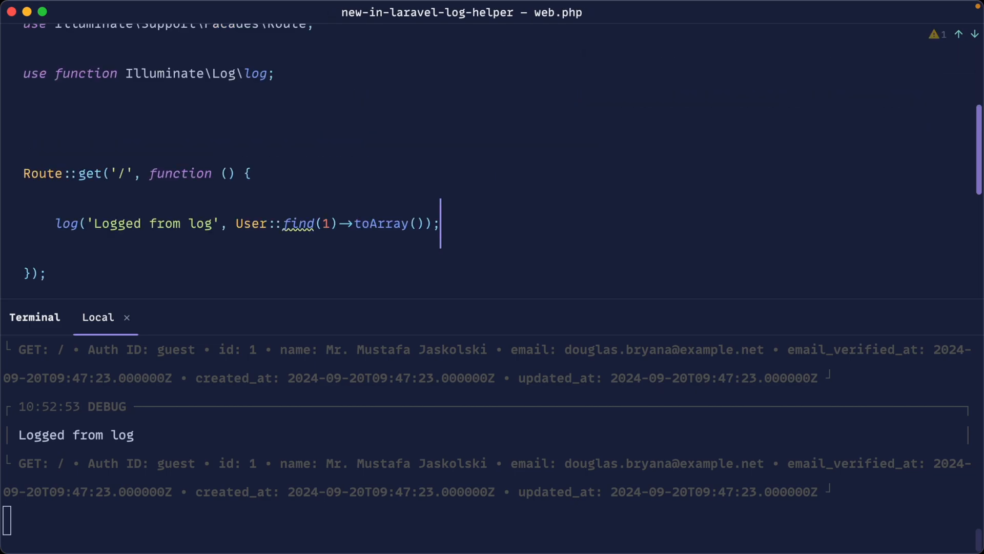
mouse_move(506, 157)
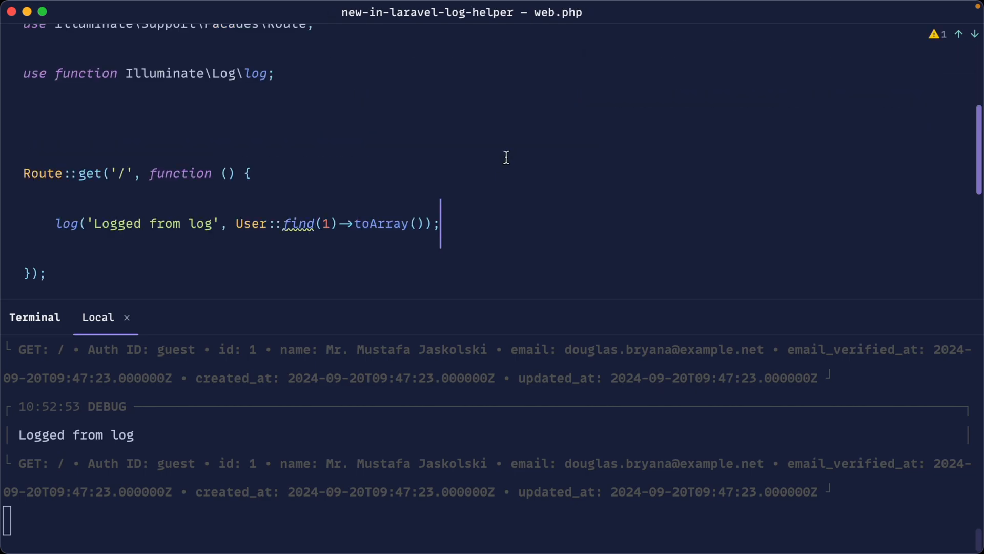
mouse_move(187, 281)
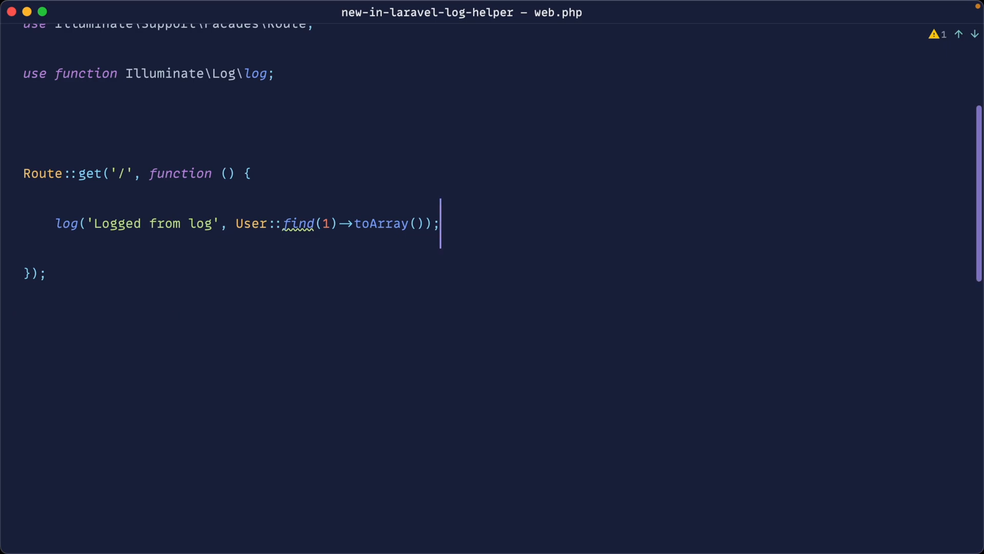
key(enter)
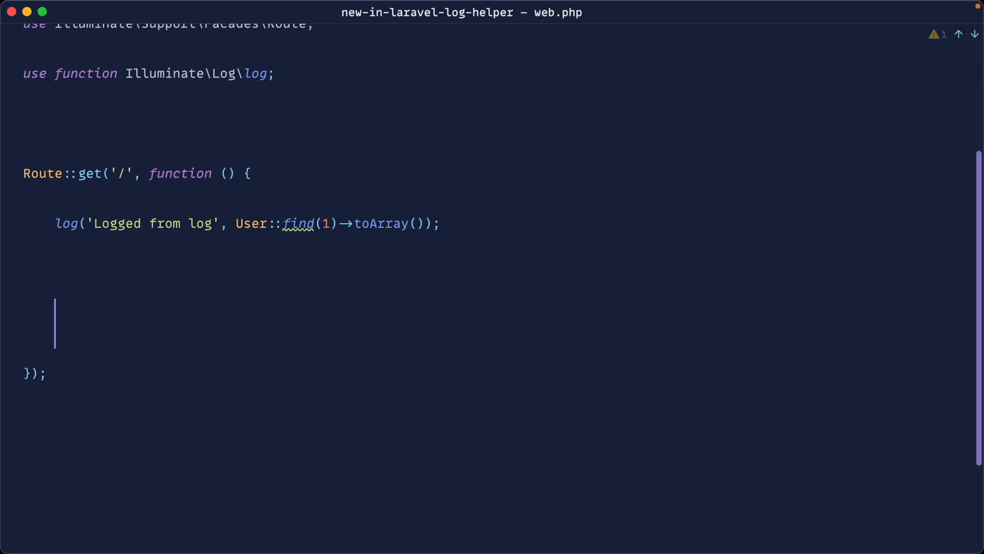
text(\Log::)
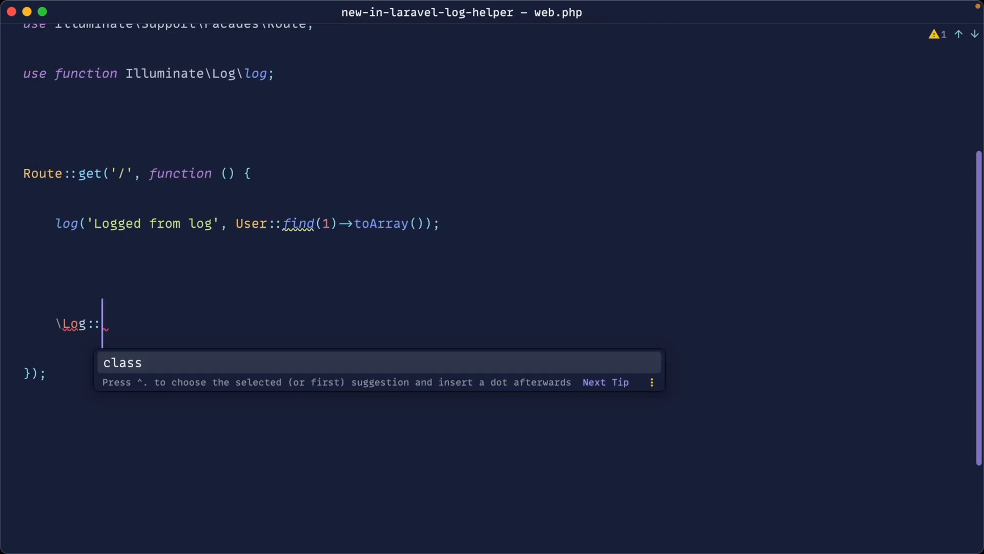
text(info();)
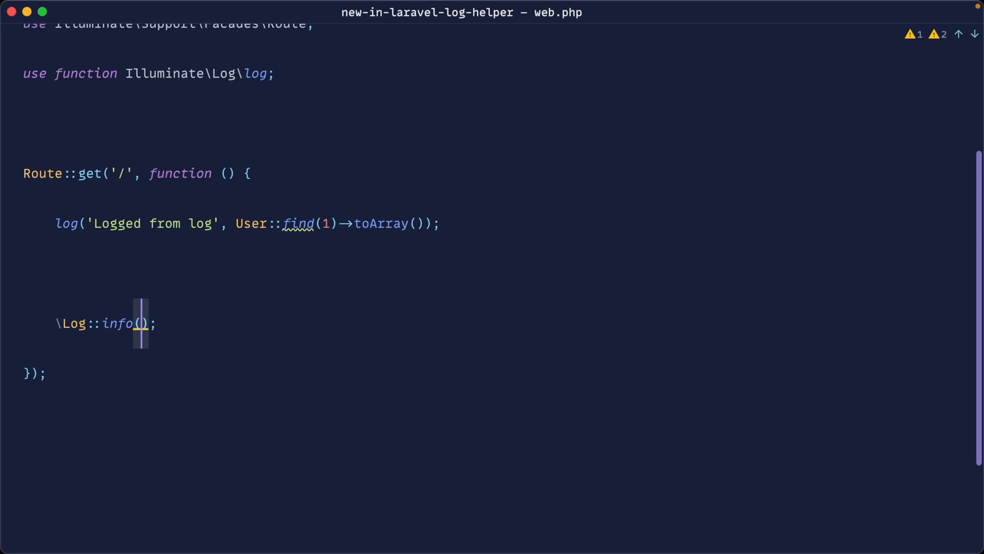
key(Backspace)
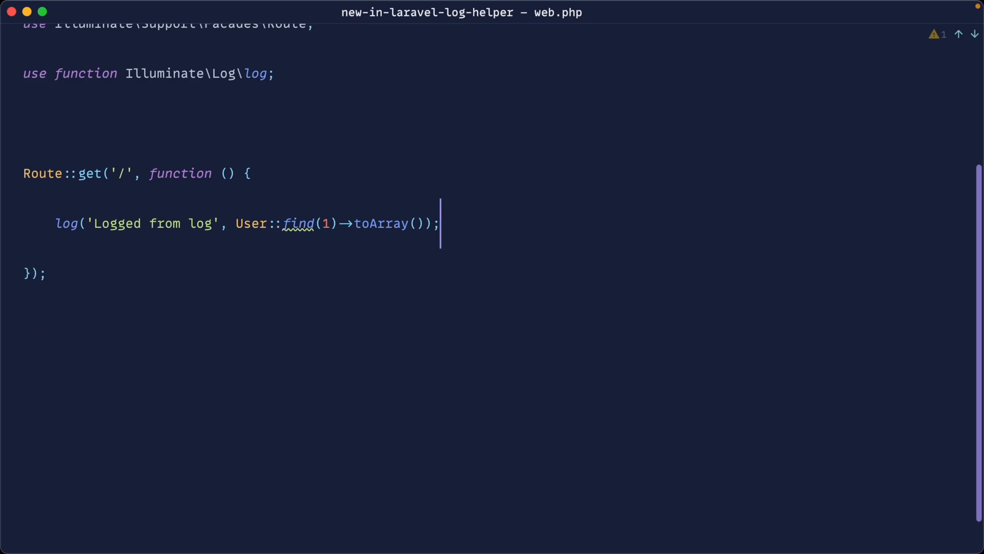
scroll(up, 3)
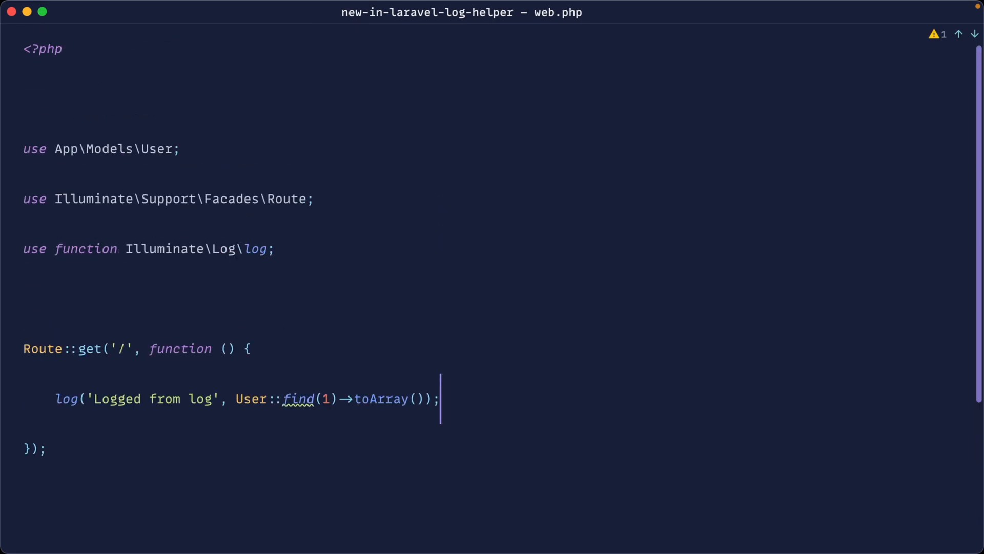